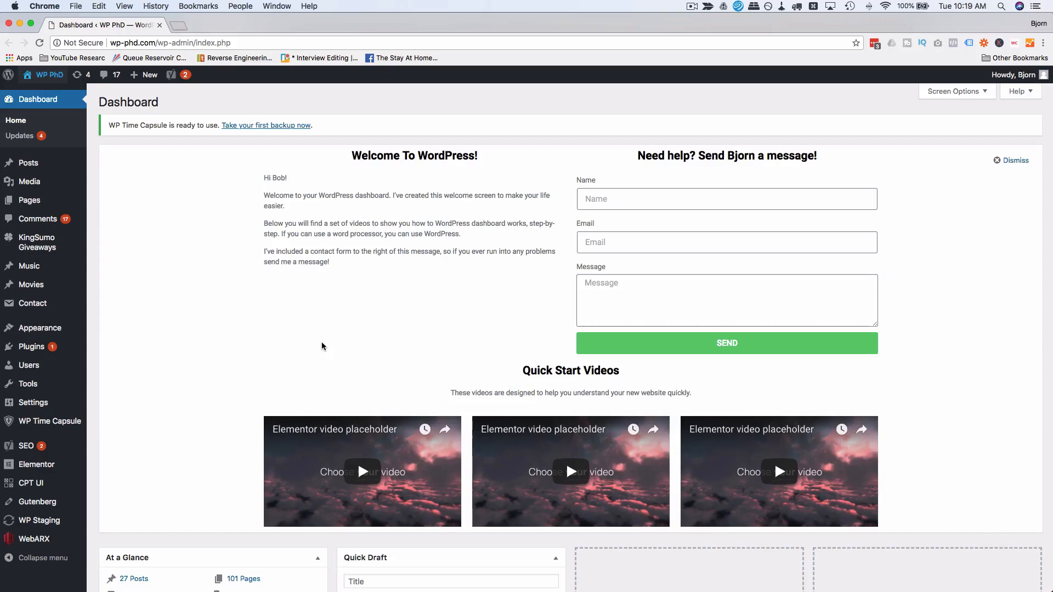
Step: From Elementor > My Templates, open the Footer Demo template with Edit with Elementor
click(322, 346)
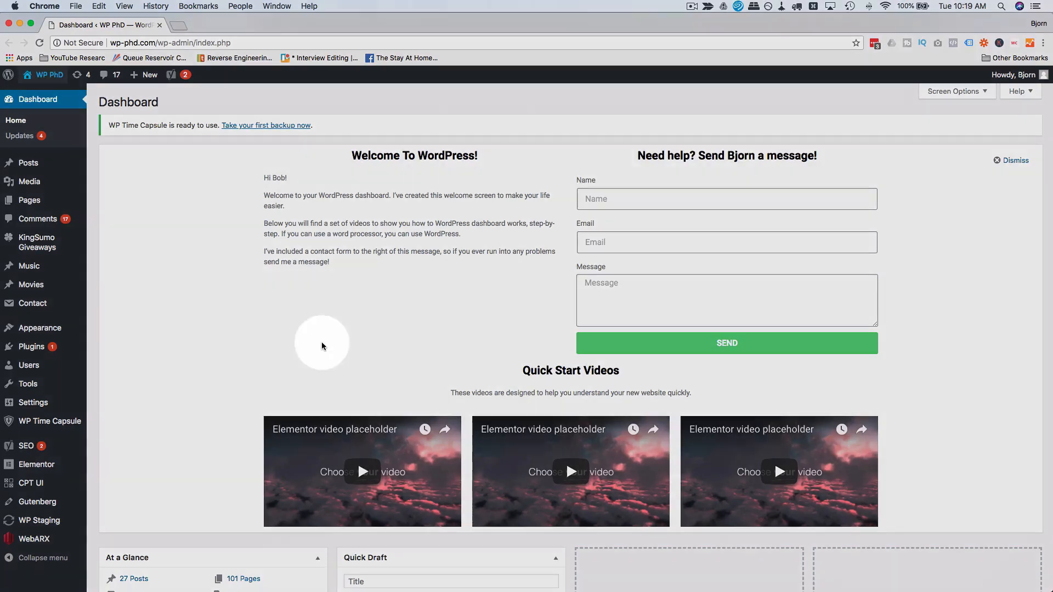
mouse_move(223, 331)
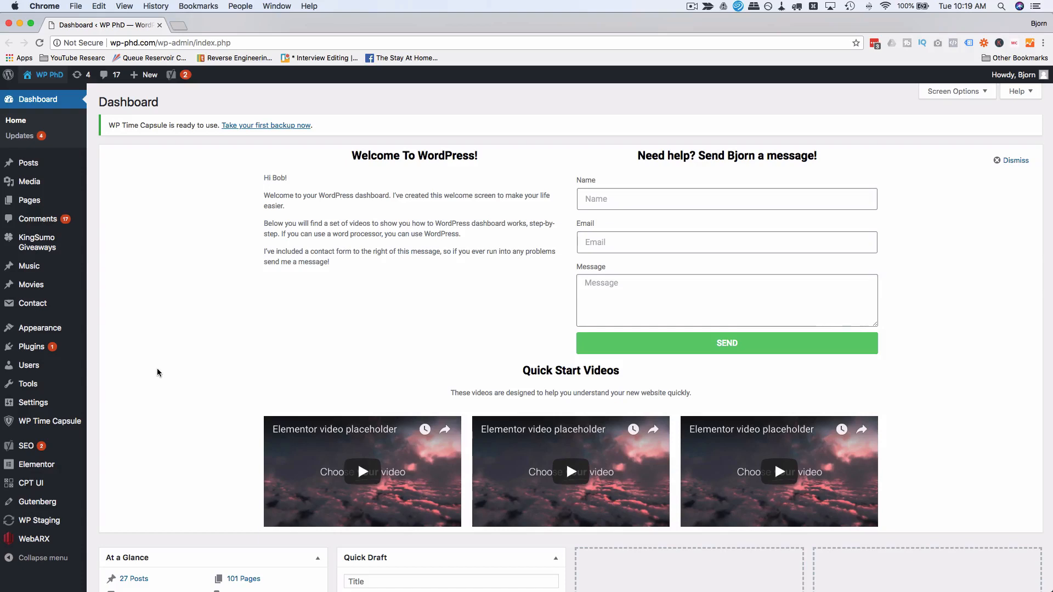
mouse_move(167, 305)
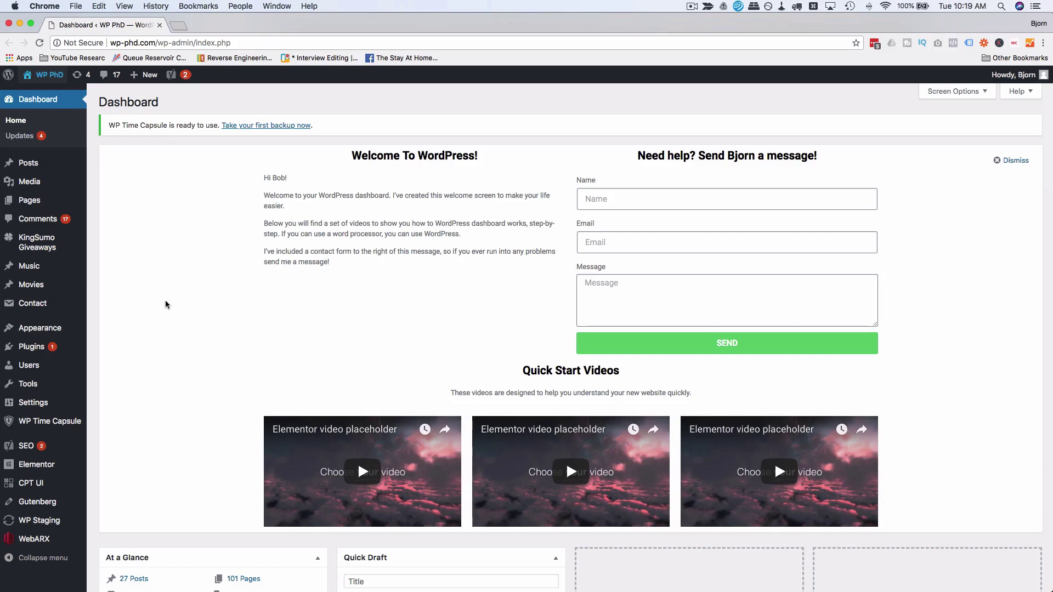
mouse_move(148, 442)
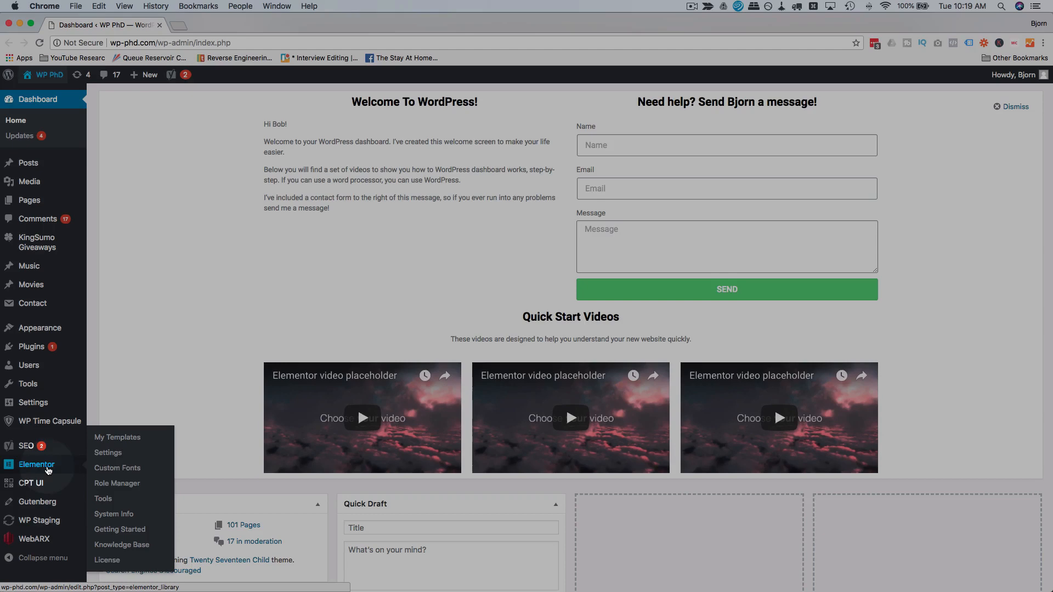
click(116, 438)
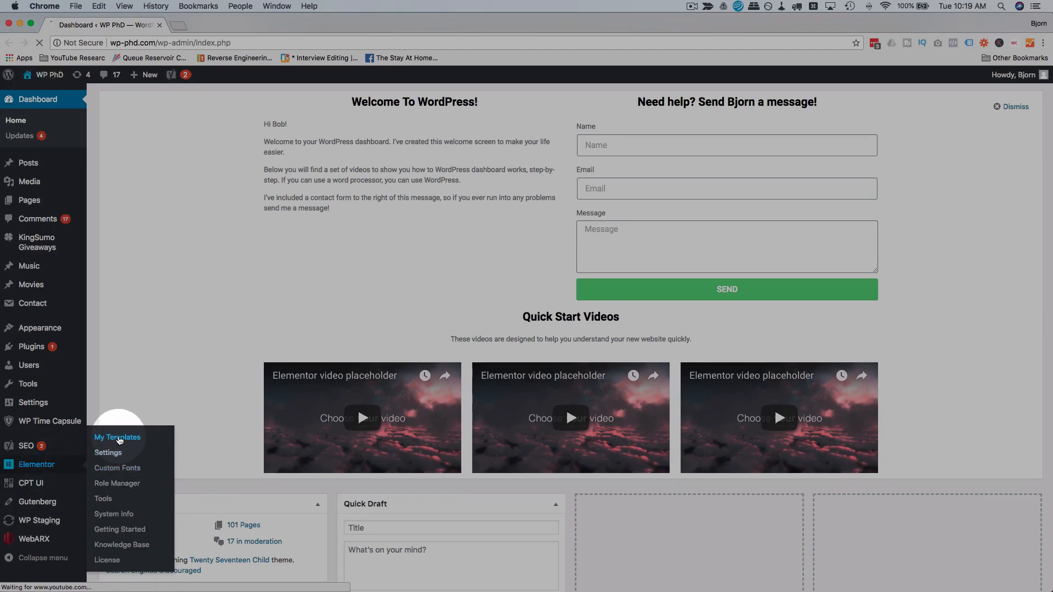
click(117, 436)
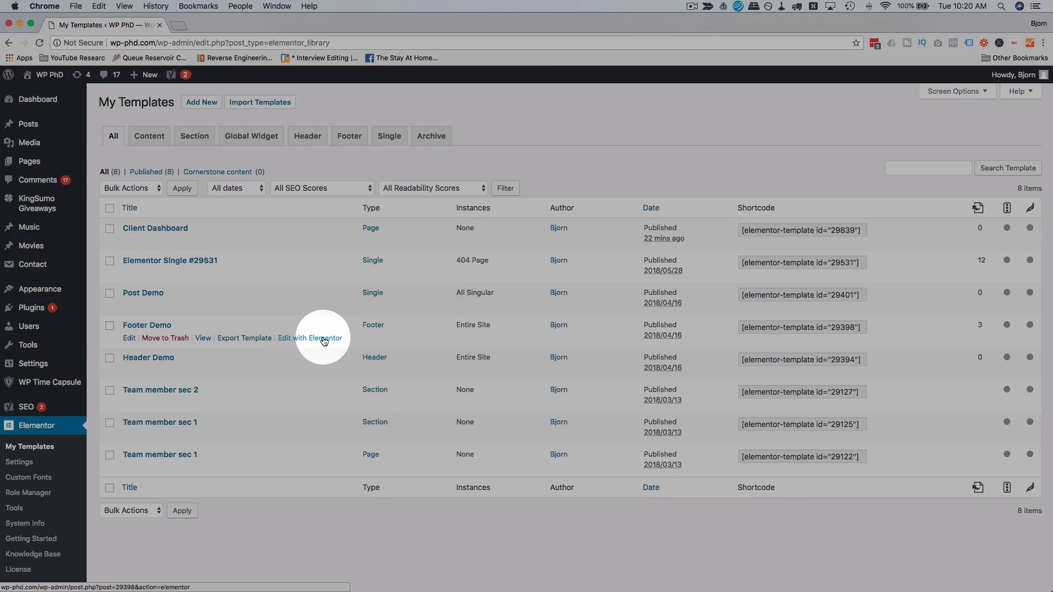
click(310, 337)
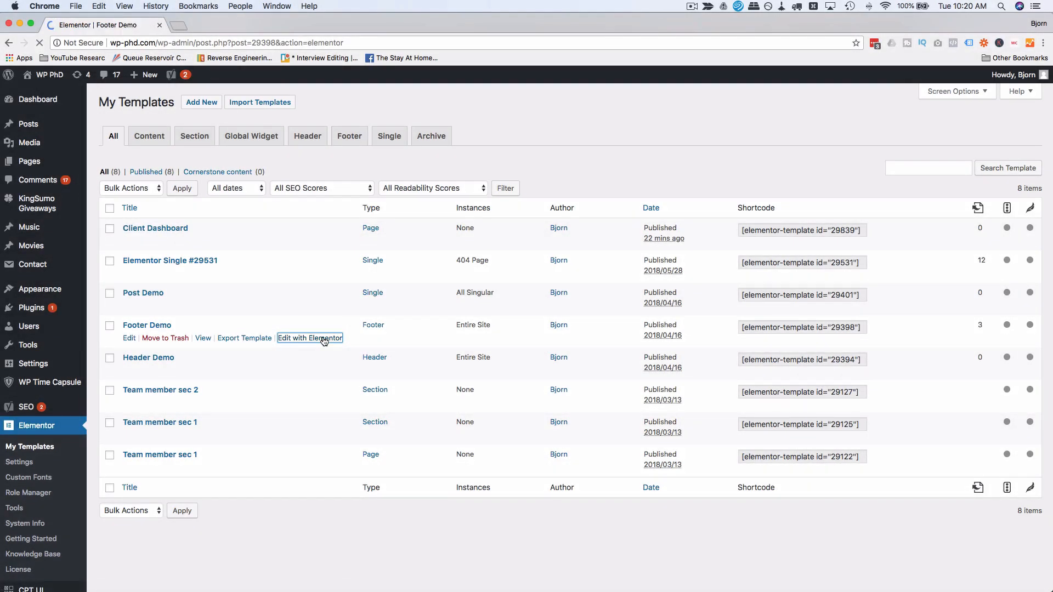
click(309, 337)
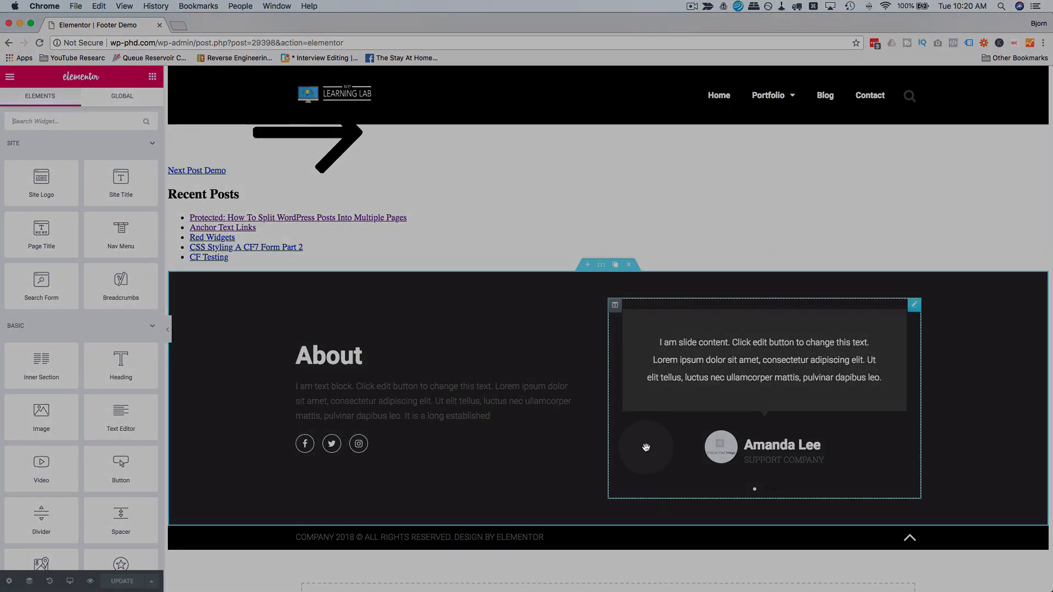
Step: Set the About footer section's Scrolling Effect Sticky option to Bottom in Advanced settings
scroll(down, 3)
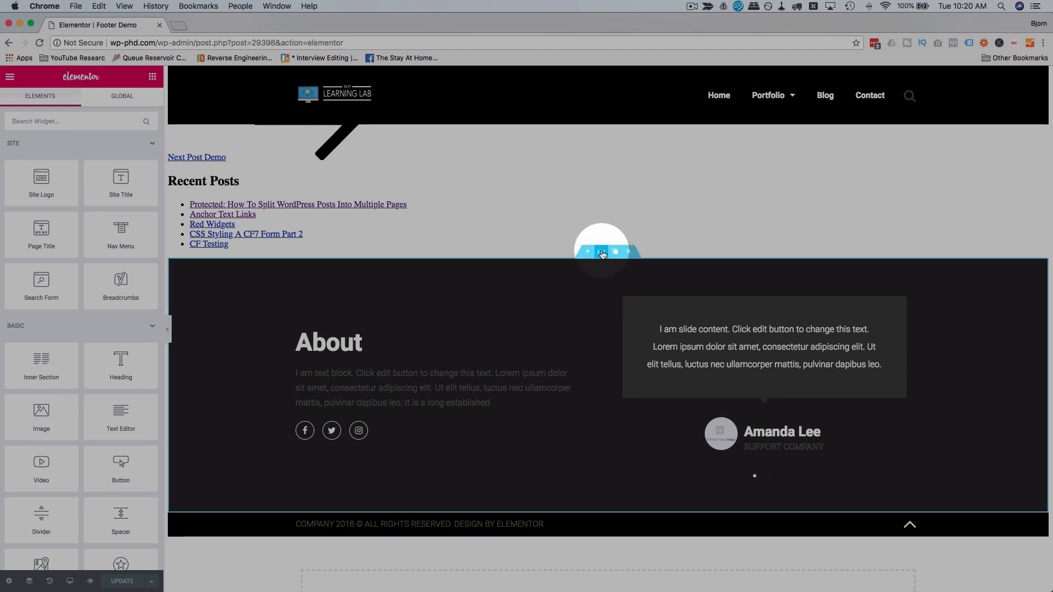
click(601, 252)
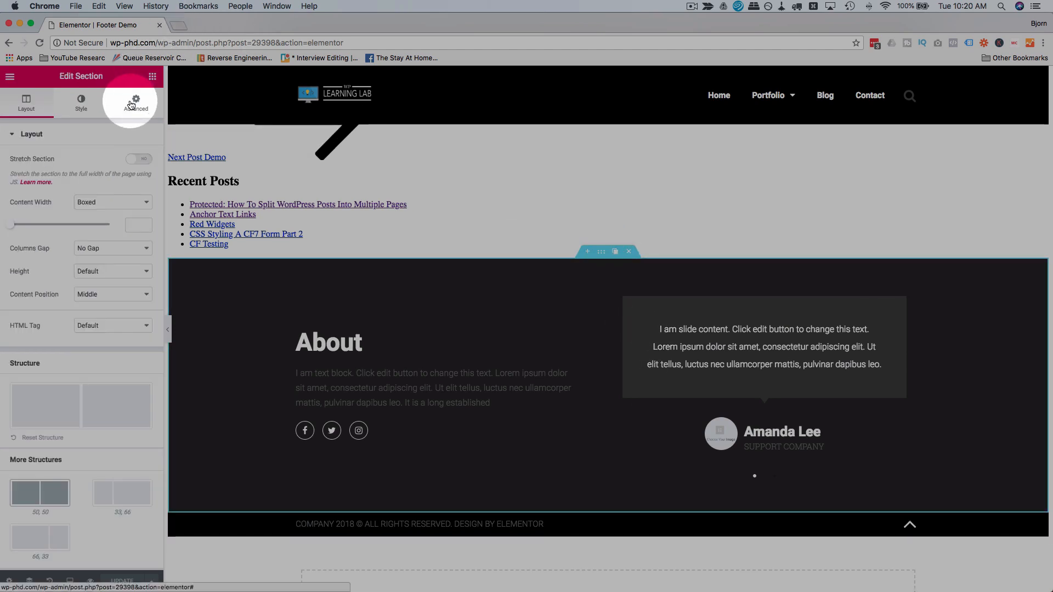
click(136, 104)
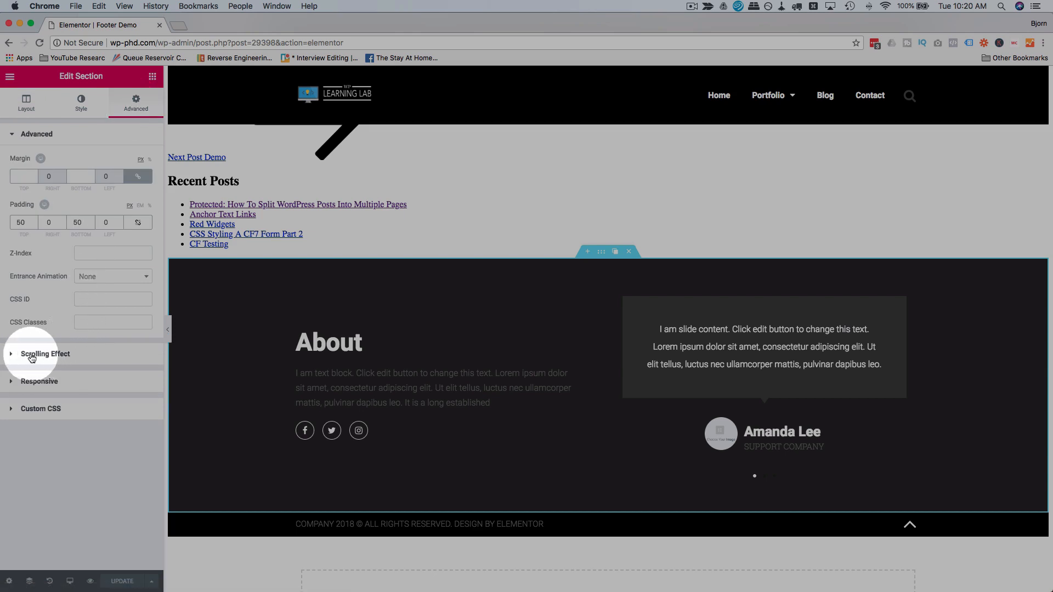
click(45, 353)
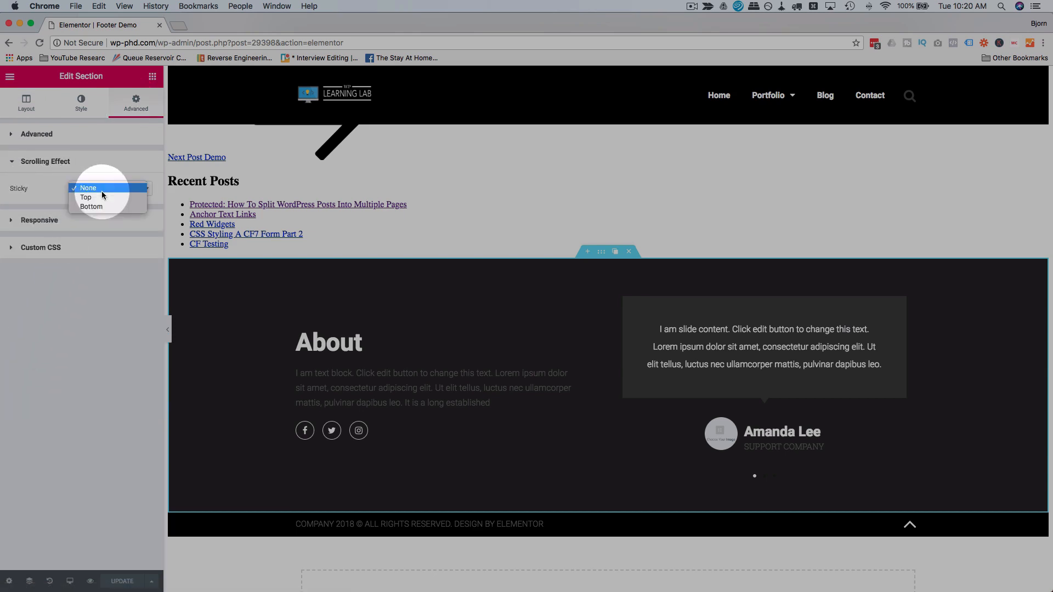
click(91, 206)
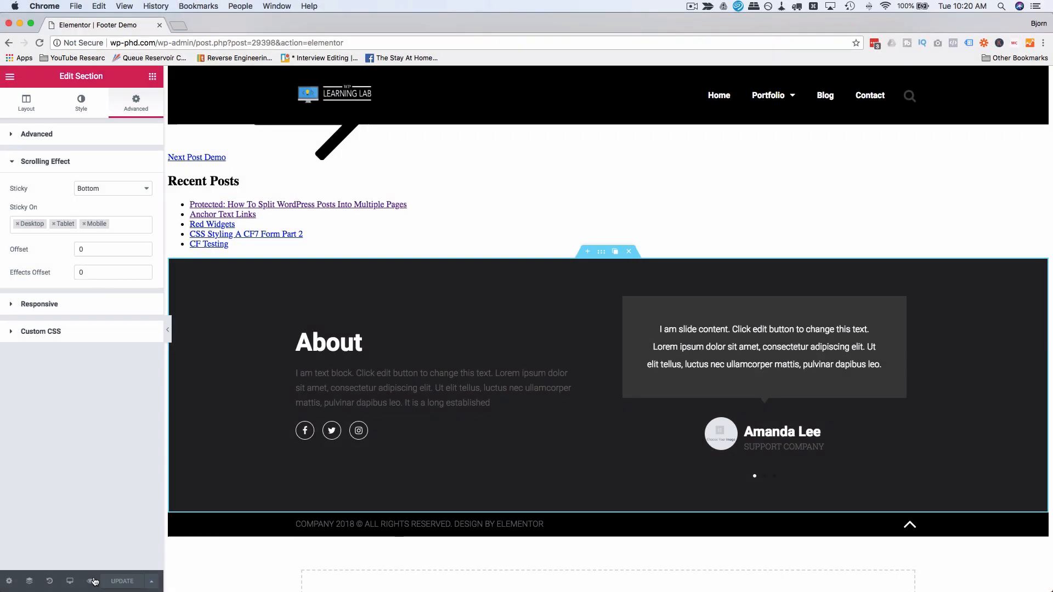
click(91, 581)
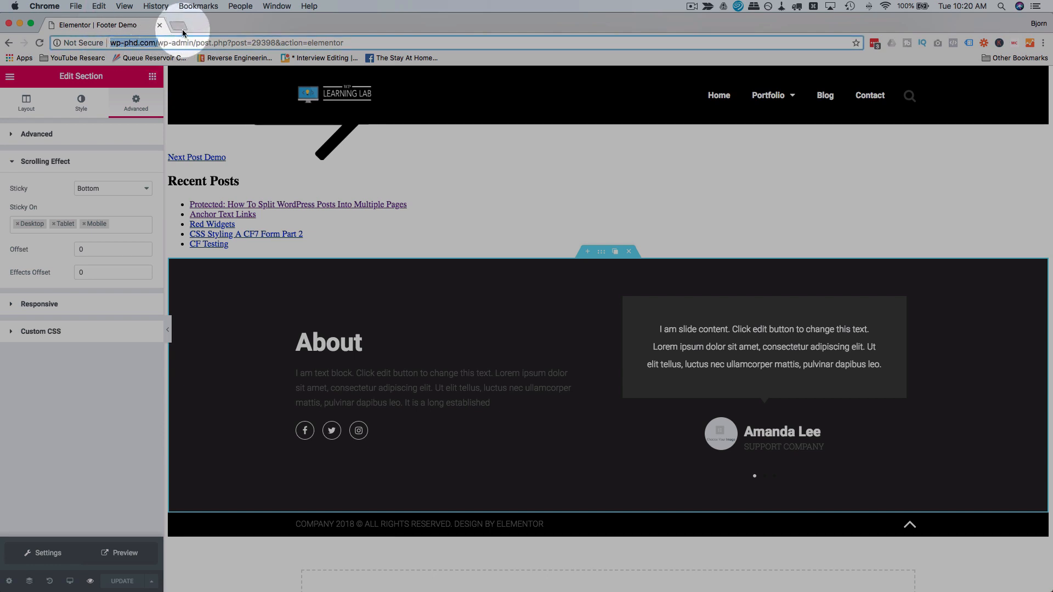
Step: Load the live homepage in a new tab and scroll down to its footer
click(180, 25)
text(wp-phd.com)
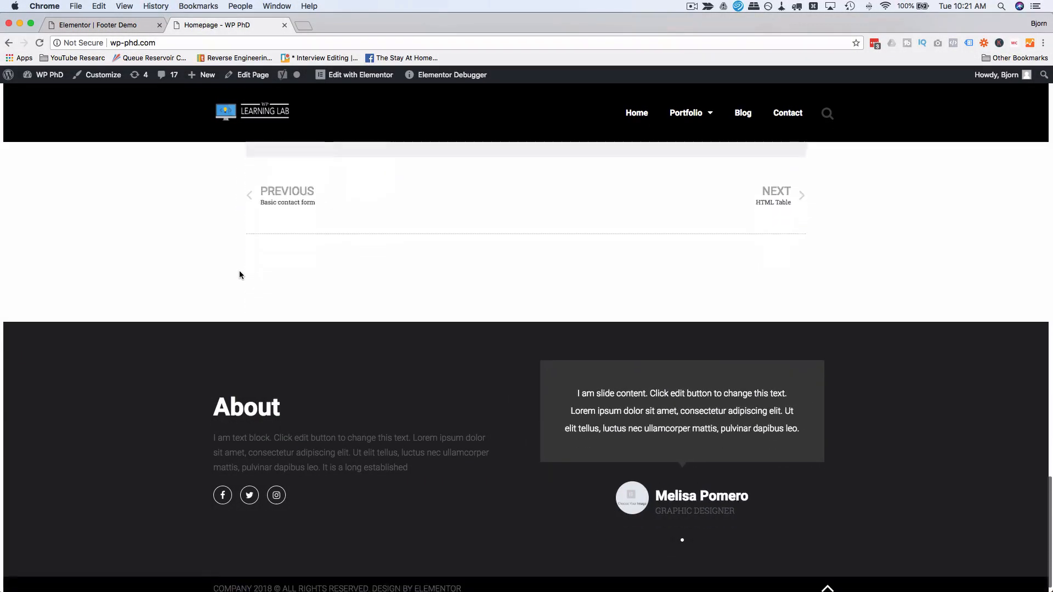
scroll(down, 3)
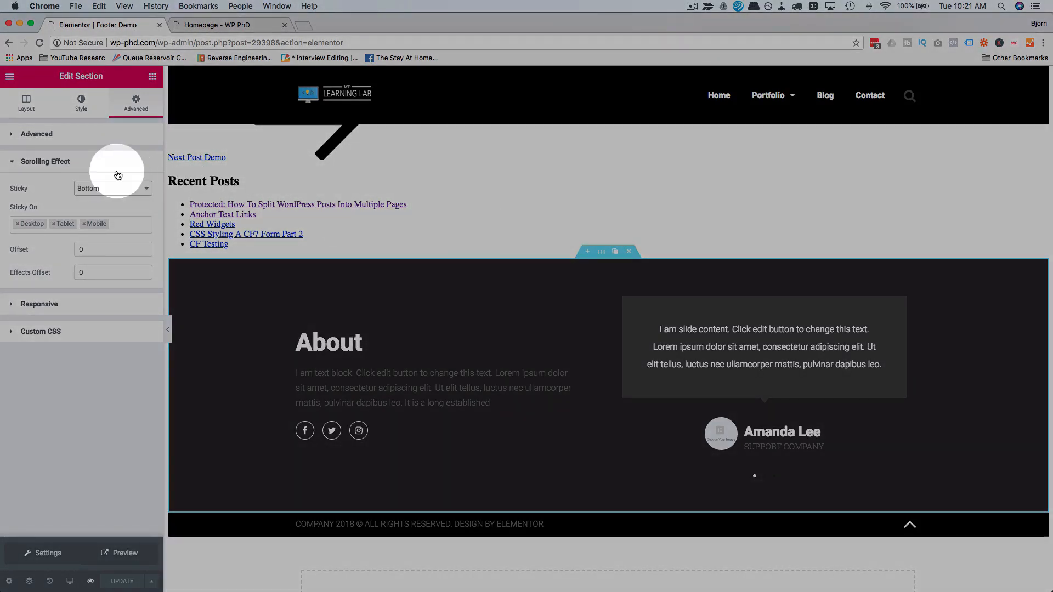
Step: Revert the footer's Sticky to None and add an empty one-column section below it
click(112, 188)
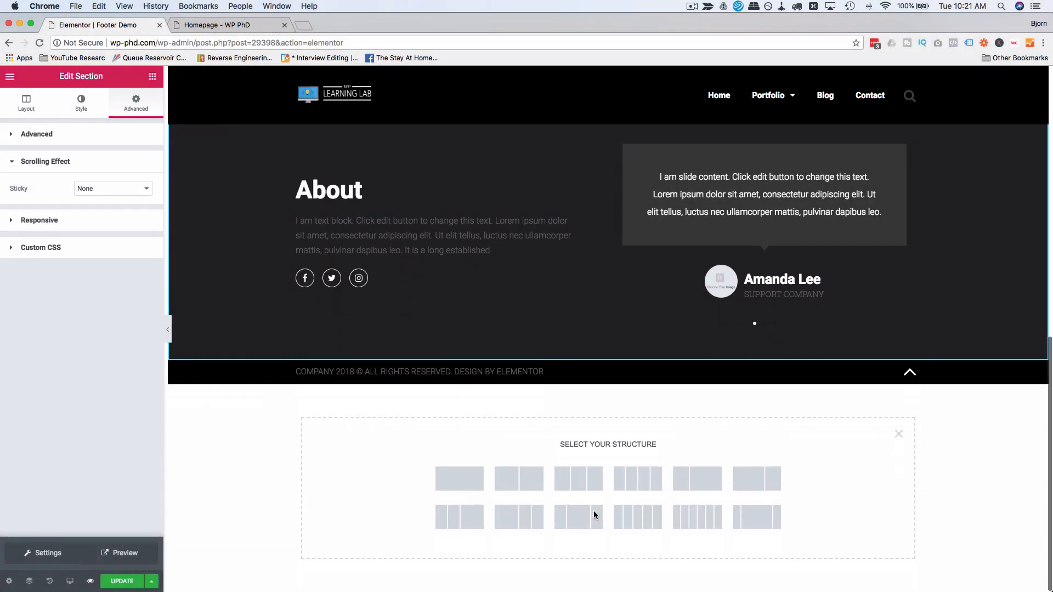
click(459, 478)
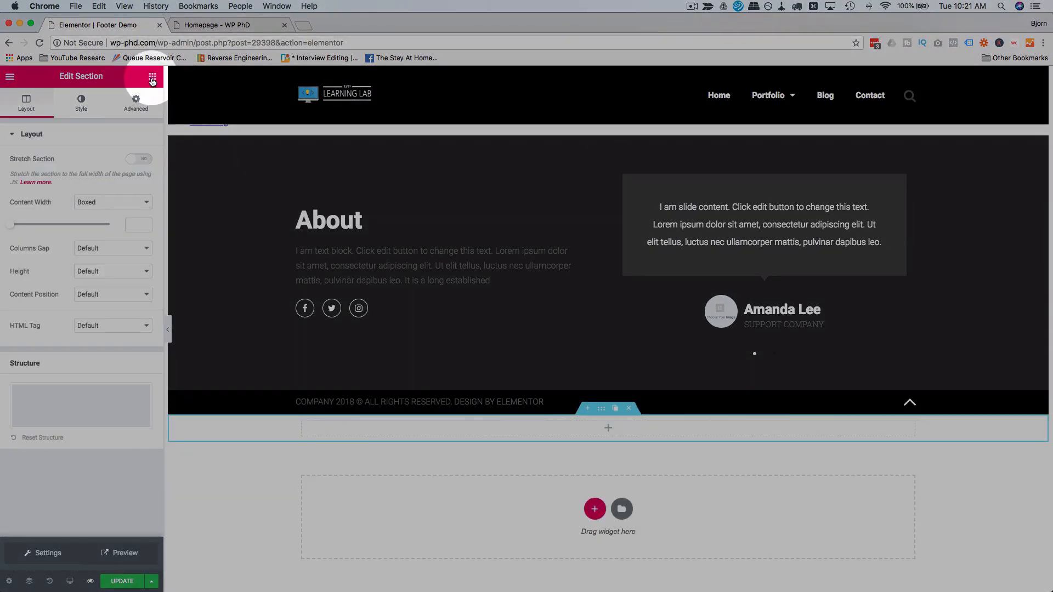
Step: Search 'social' and drop the Social Icons widget into the new section
click(151, 77)
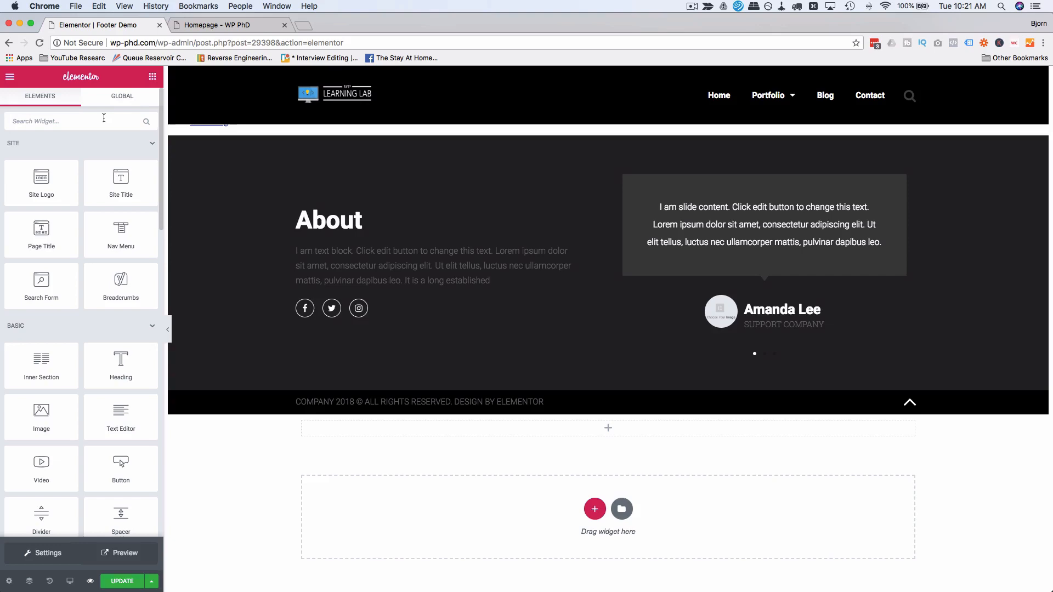
text(social)
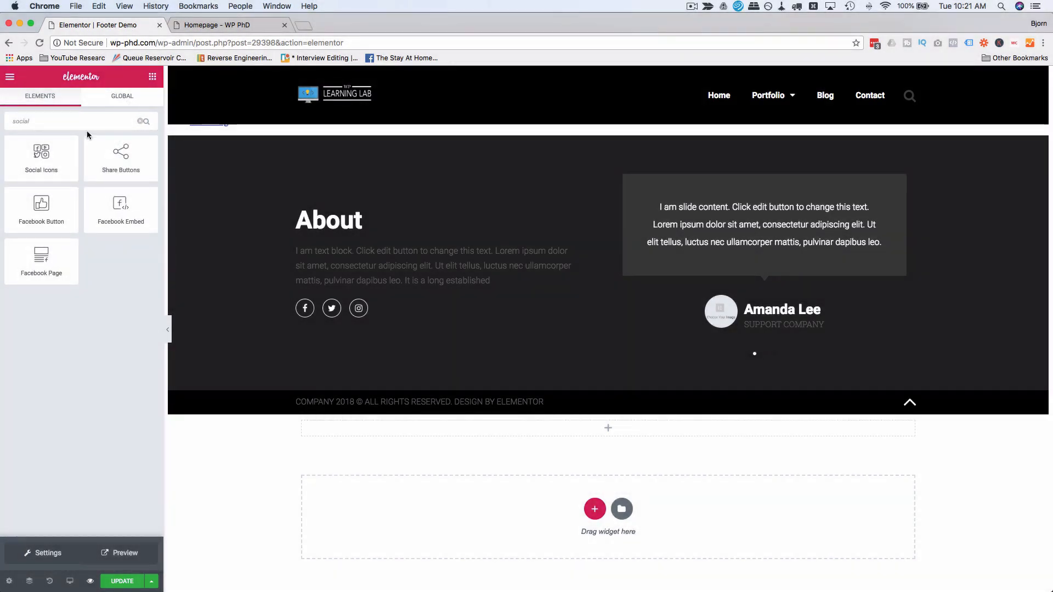
drag(41, 155, 590, 455)
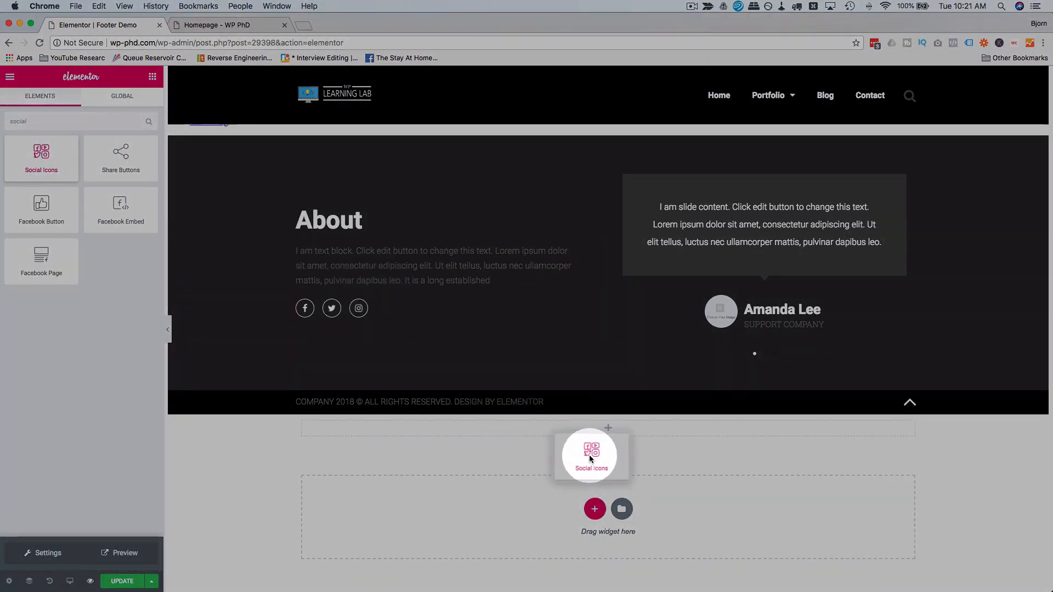
drag(591, 456, 524, 411)
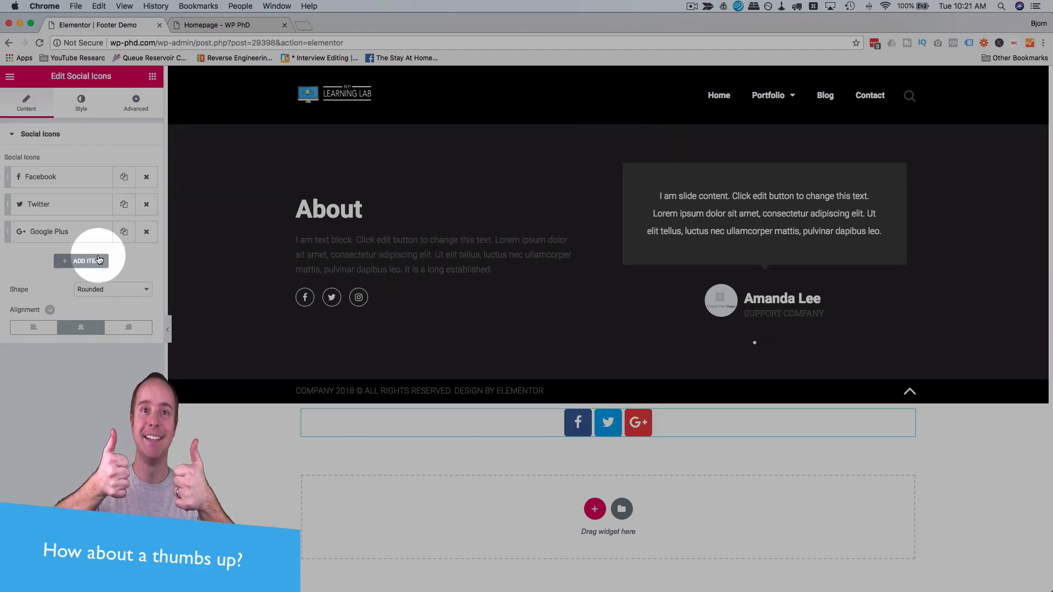
Step: Swap the WordPress icon for Pinterest and set a duplicated item's icon to Instagram
click(80, 261)
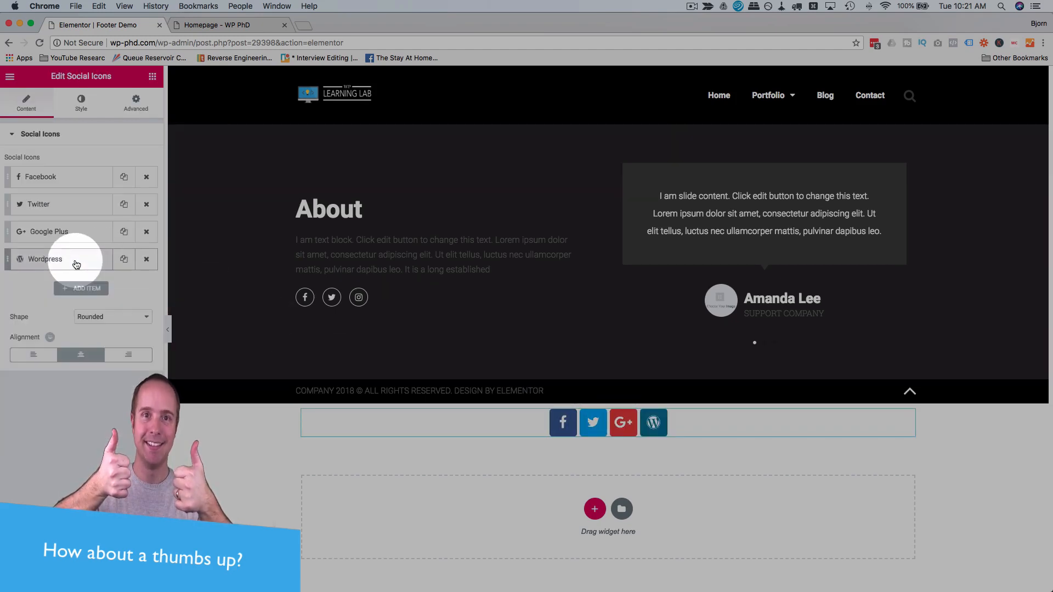
click(60, 258)
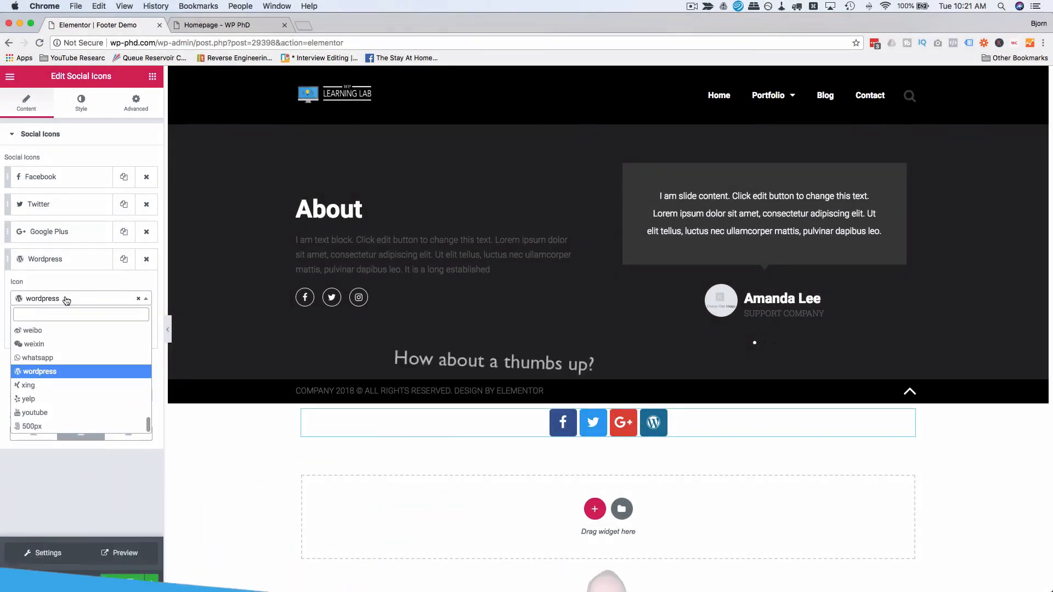
text(pint)
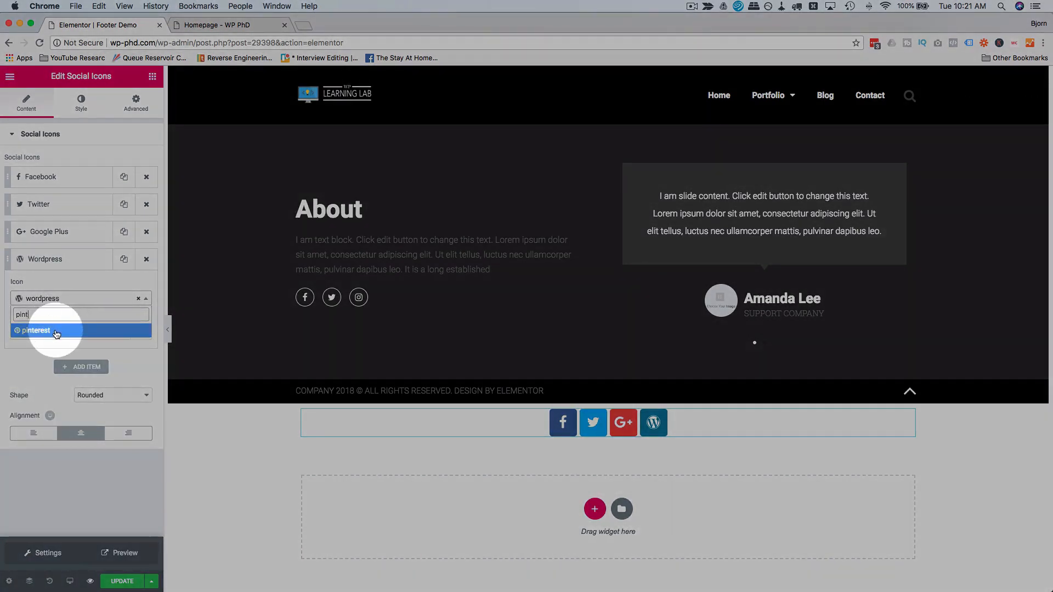
click(38, 330)
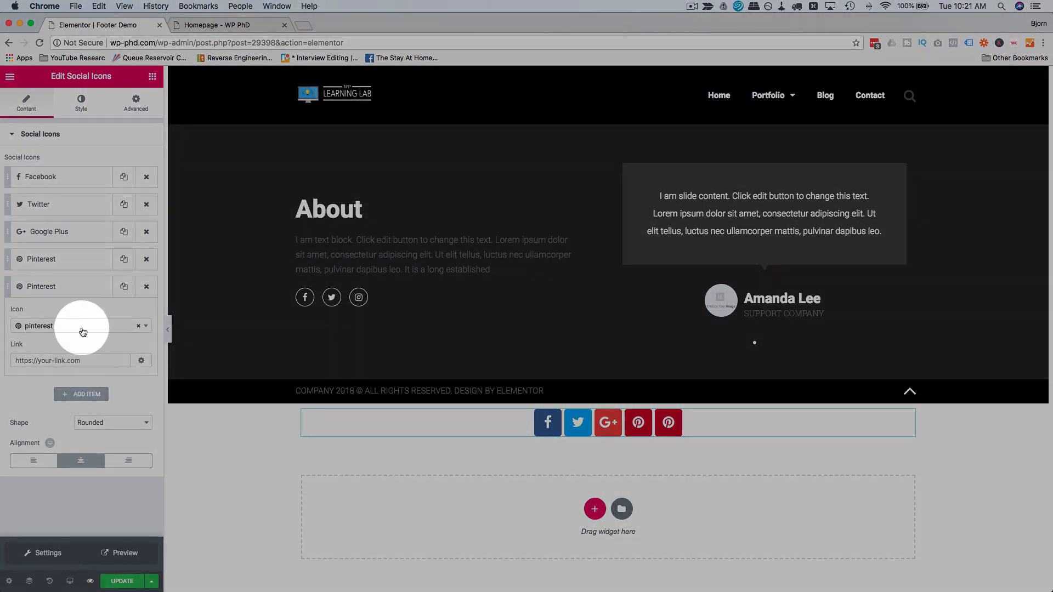
text(insta)
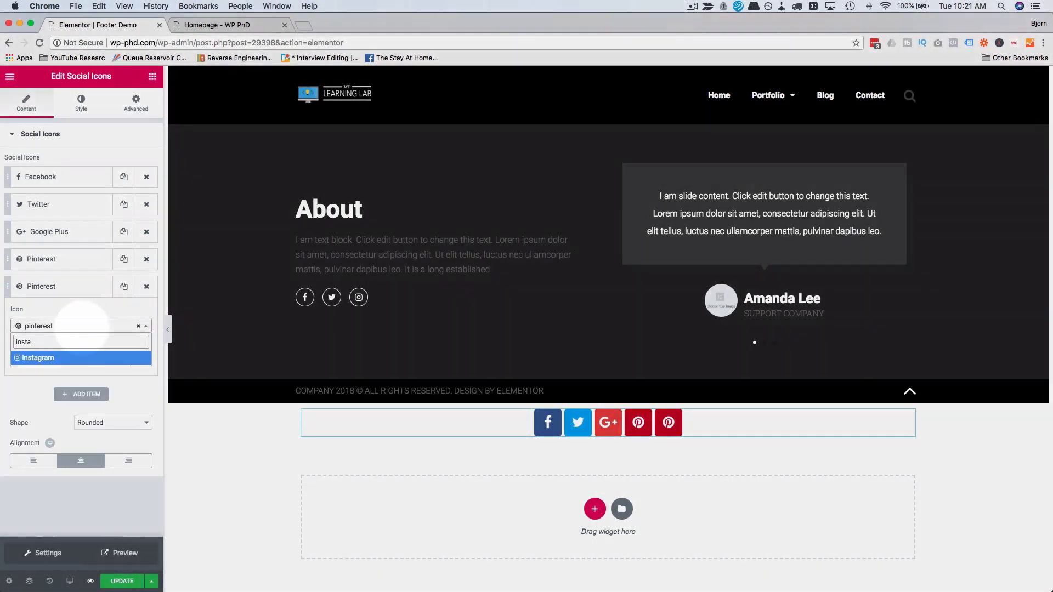
click(38, 357)
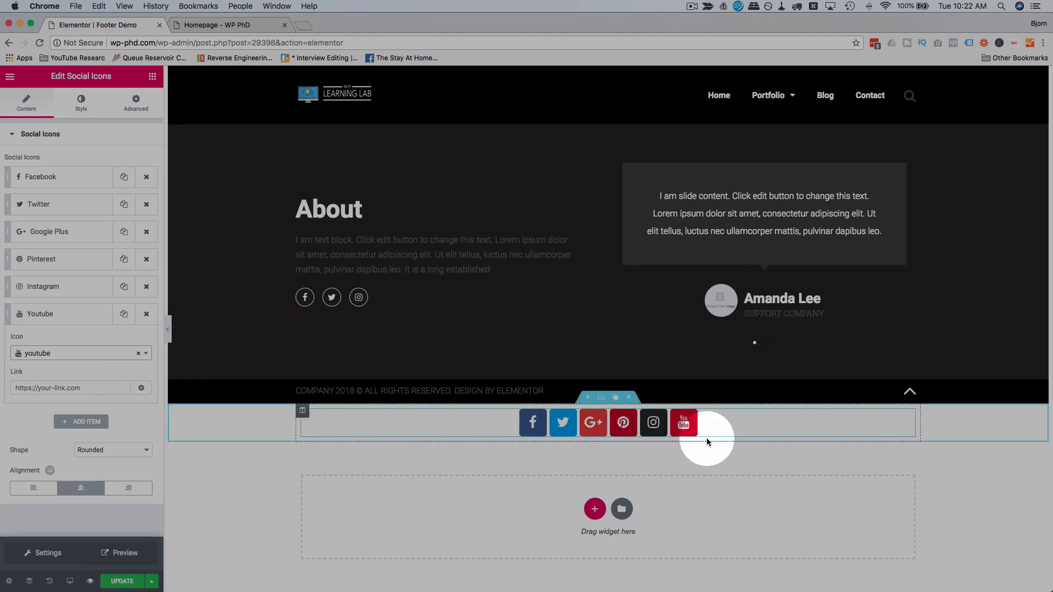
Step: Make the social icons square and set the icon row's sticky scrolling behaviour
click(112, 449)
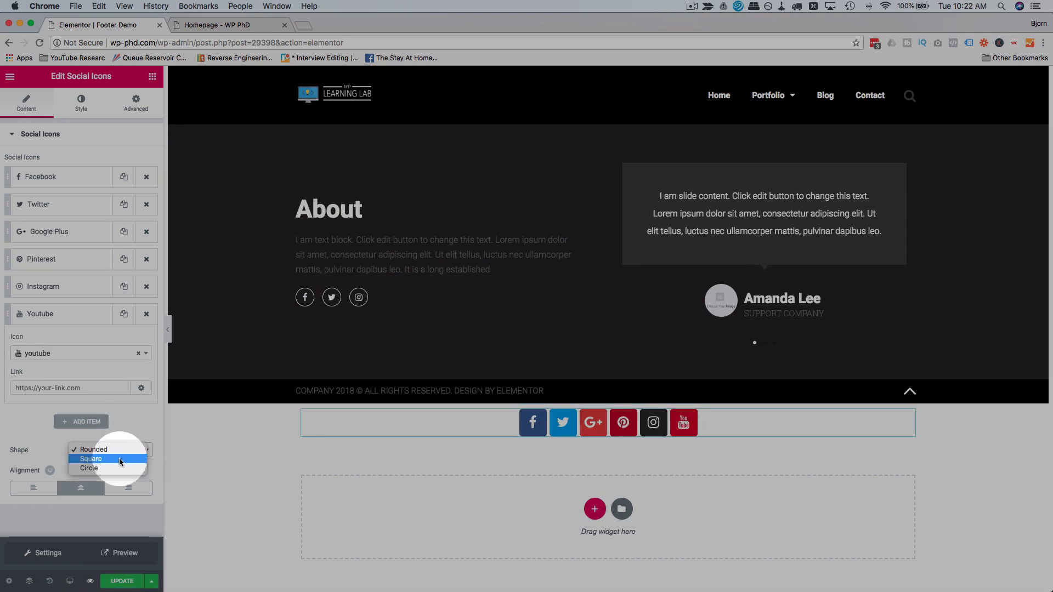
click(89, 458)
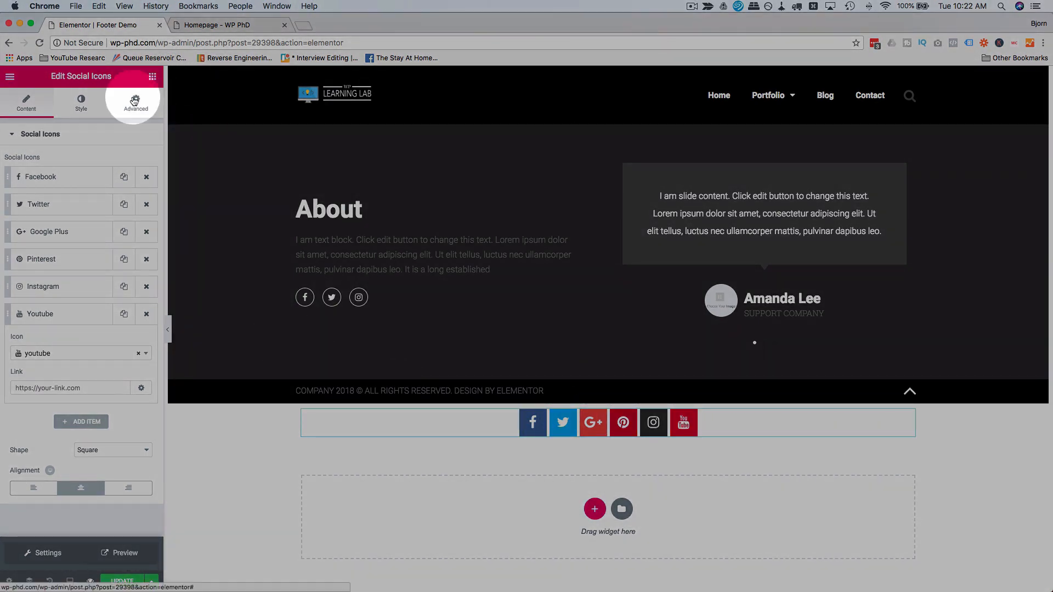
click(136, 105)
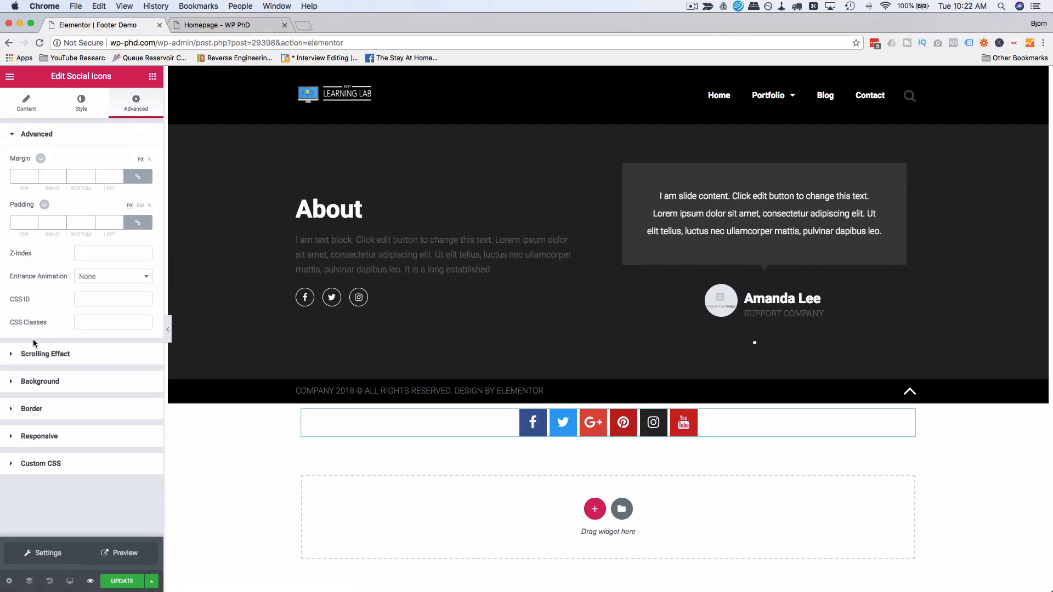
click(46, 353)
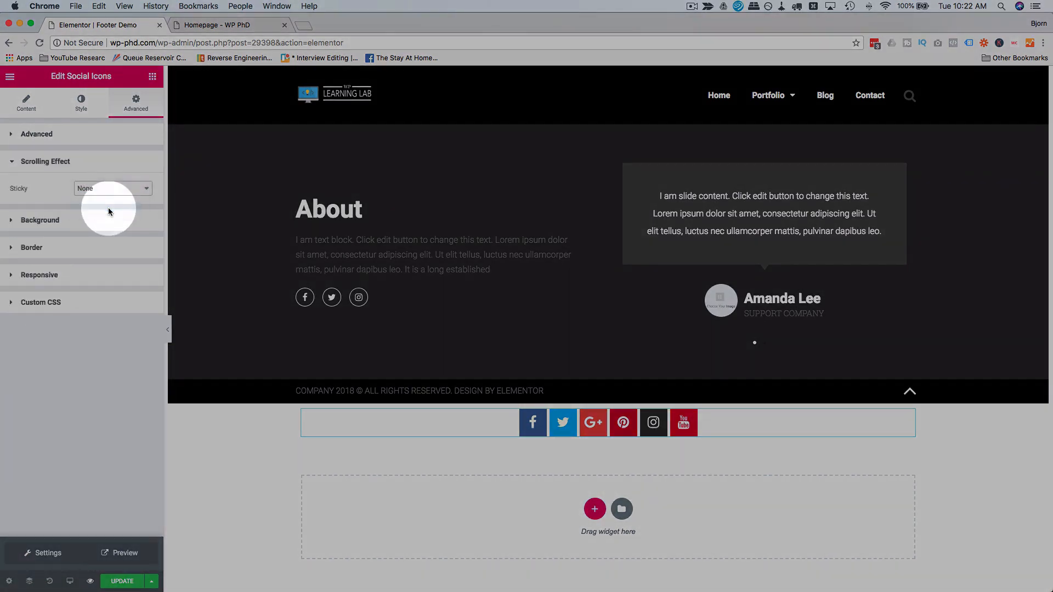
click(112, 188)
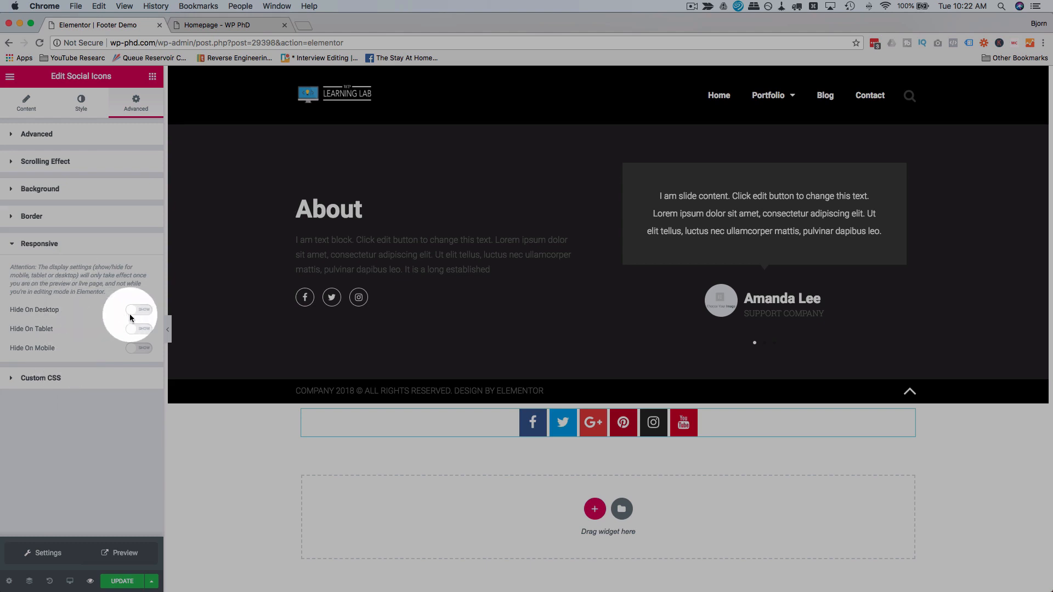
Step: Hide the icon row on desktop, update the template and switch to the live homepage
click(138, 309)
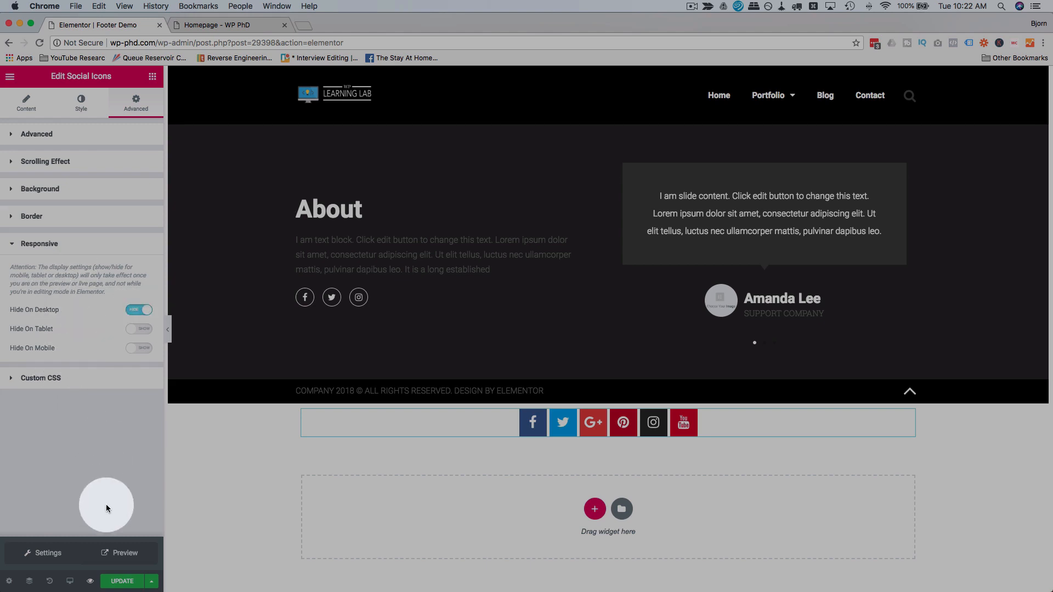
click(122, 582)
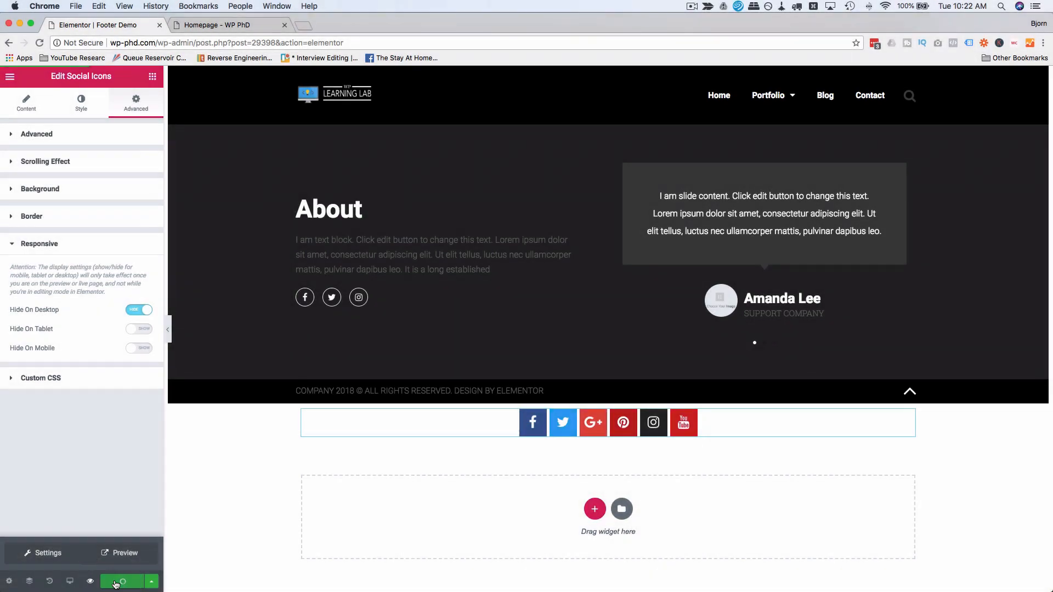
click(228, 25)
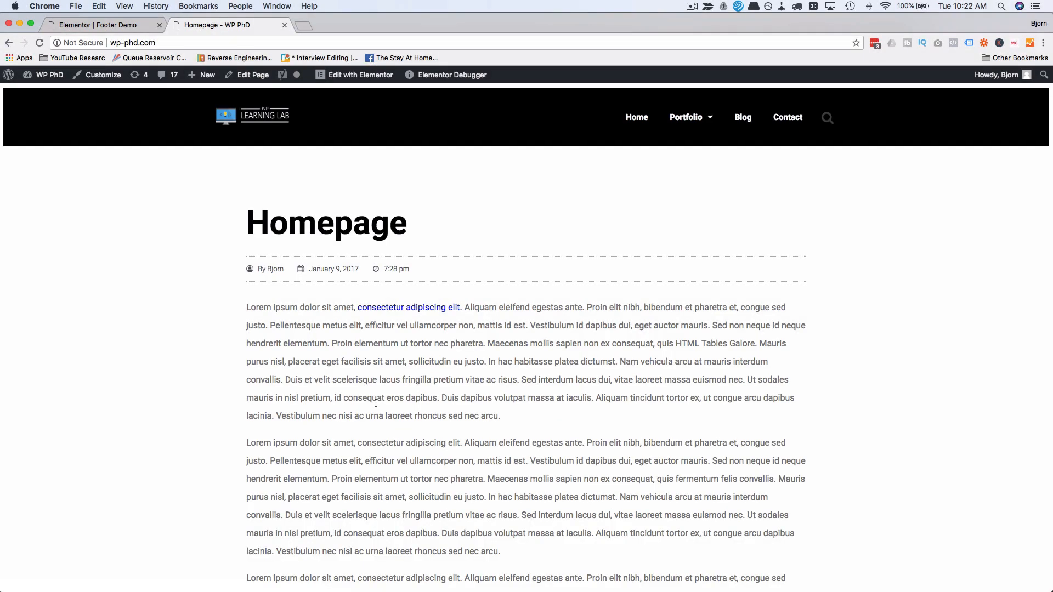
Step: Scroll the homepage and inspect it to preview the sticky icons at phone size
scroll(down, 3)
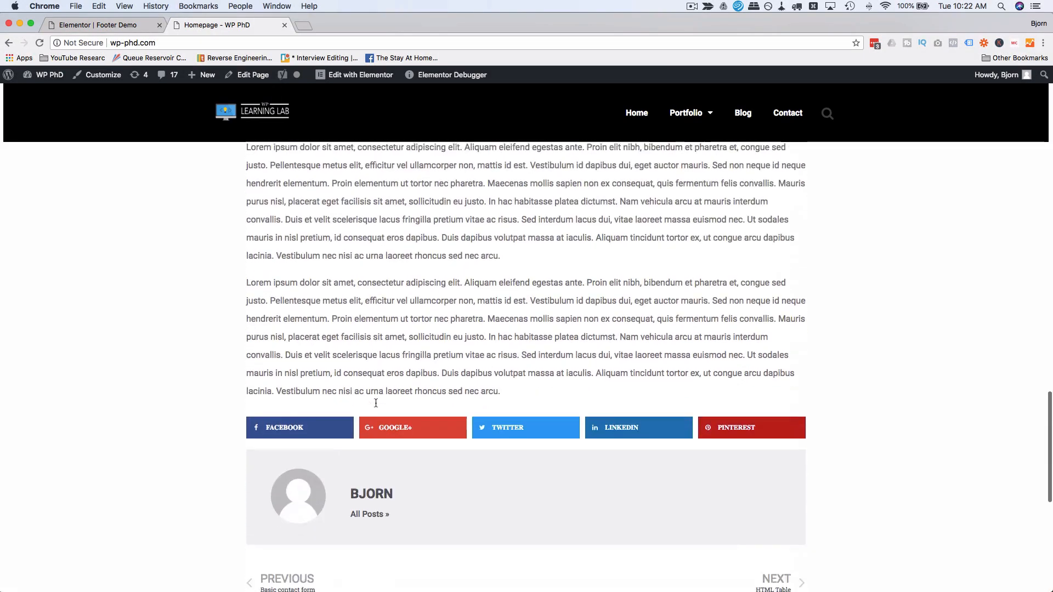
scroll(down, 3)
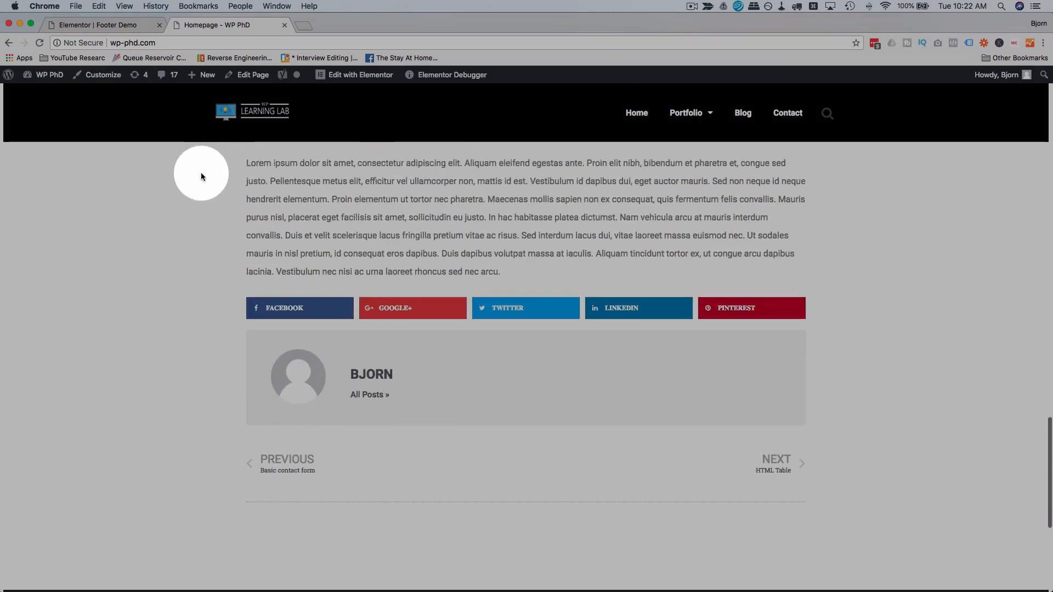
right_click(202, 176)
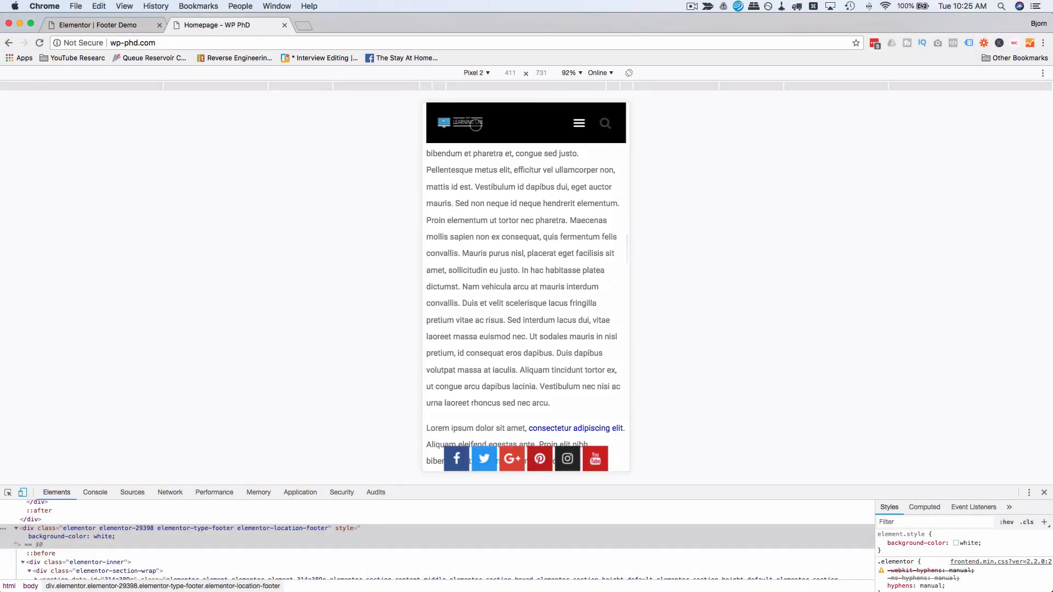
Step: Emulate an iPad and scroll to confirm the icon row stays pinned at the bottom
click(477, 73)
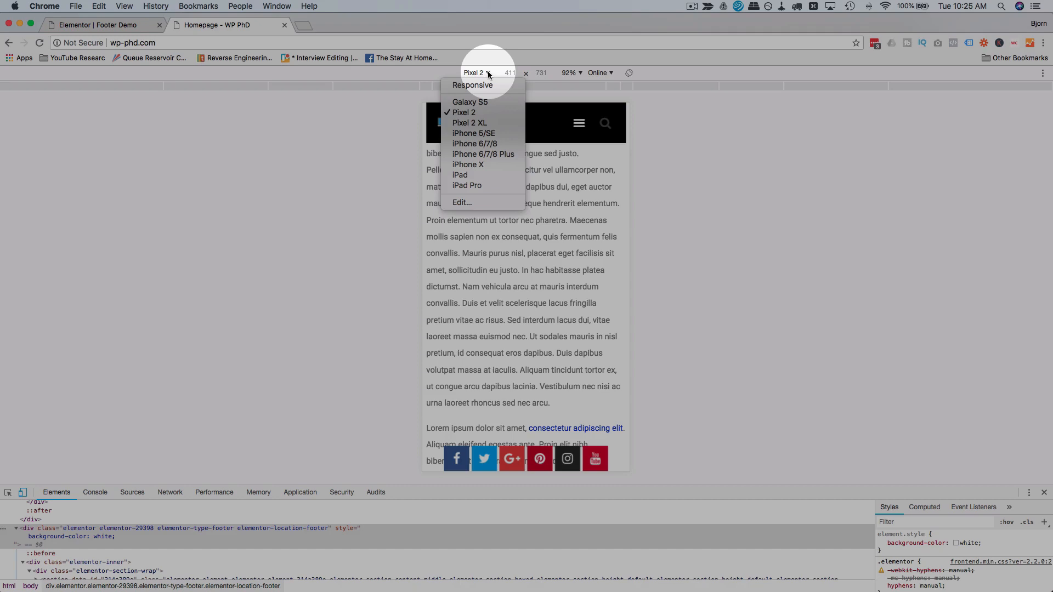
mouse_move(467, 153)
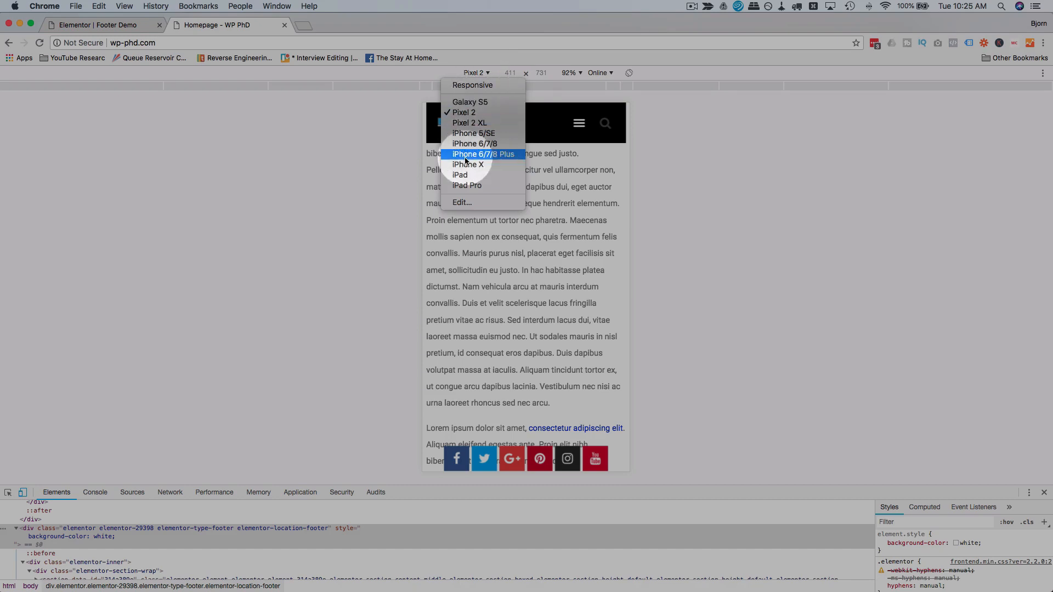
click(459, 174)
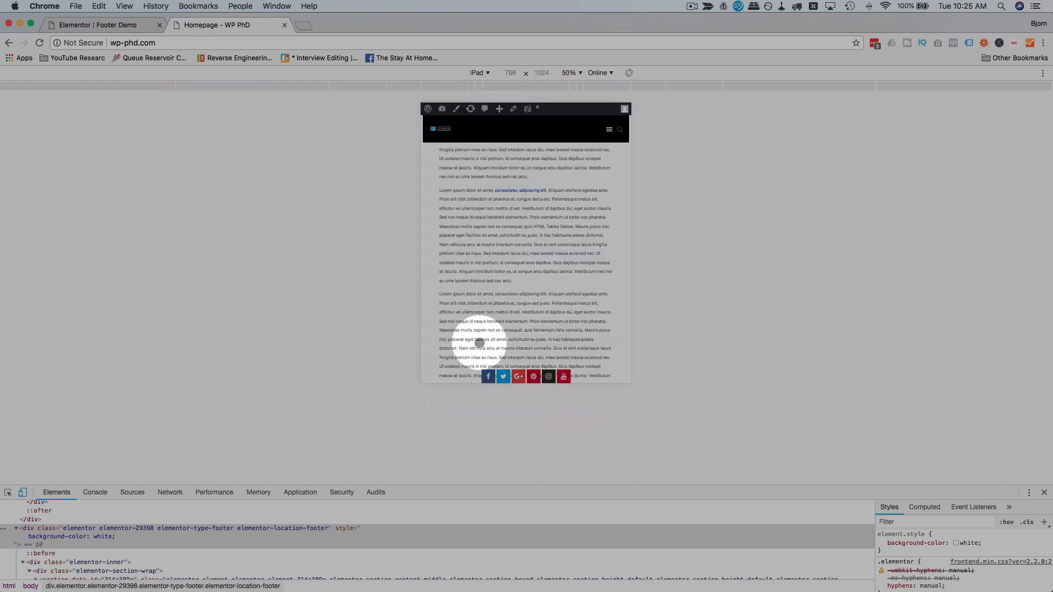
scroll(down, 3)
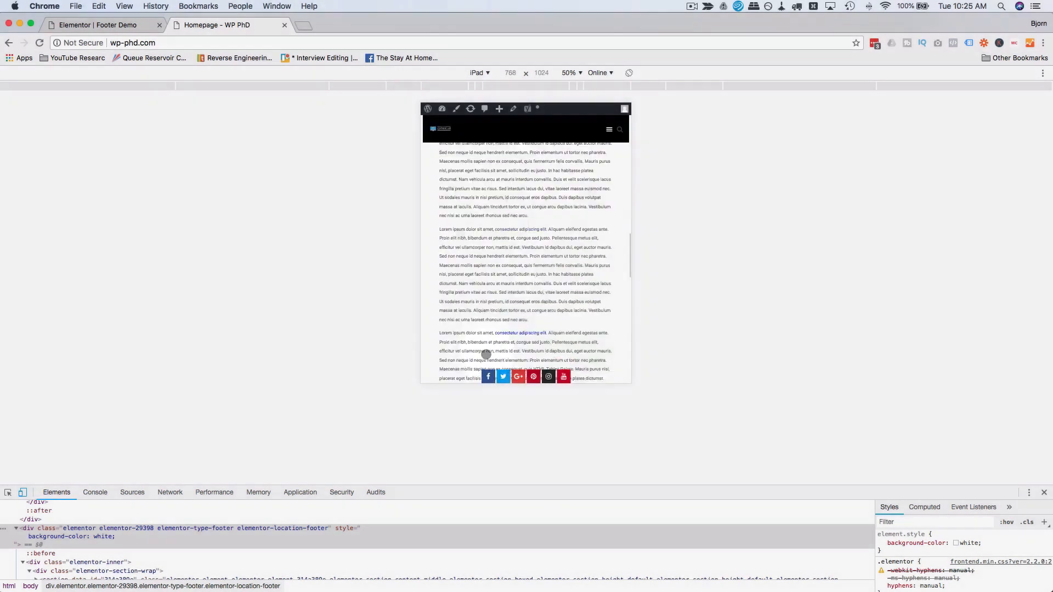
scroll(down, 3)
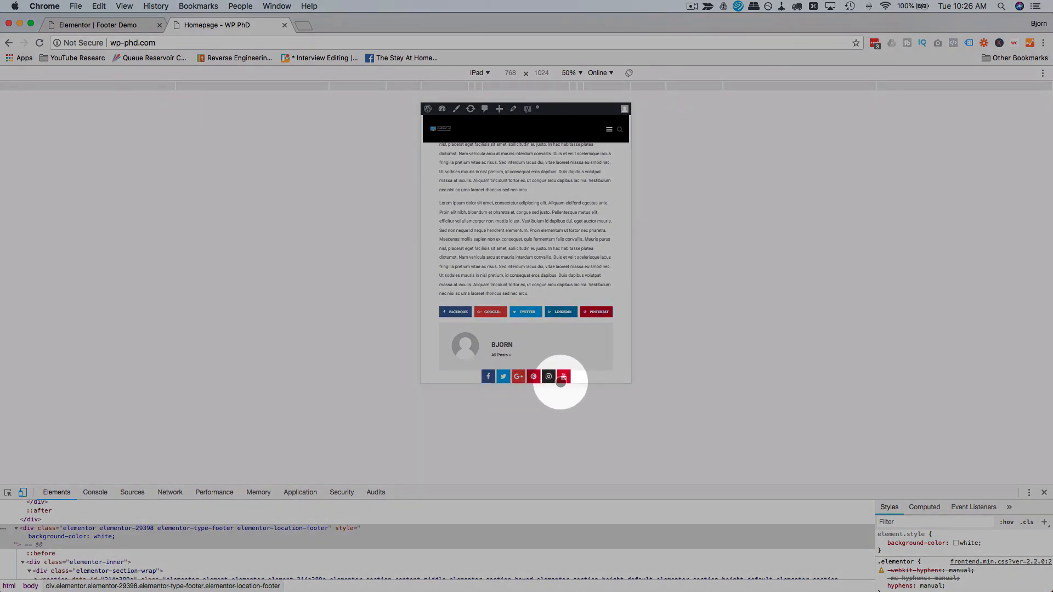
mouse_move(575, 380)
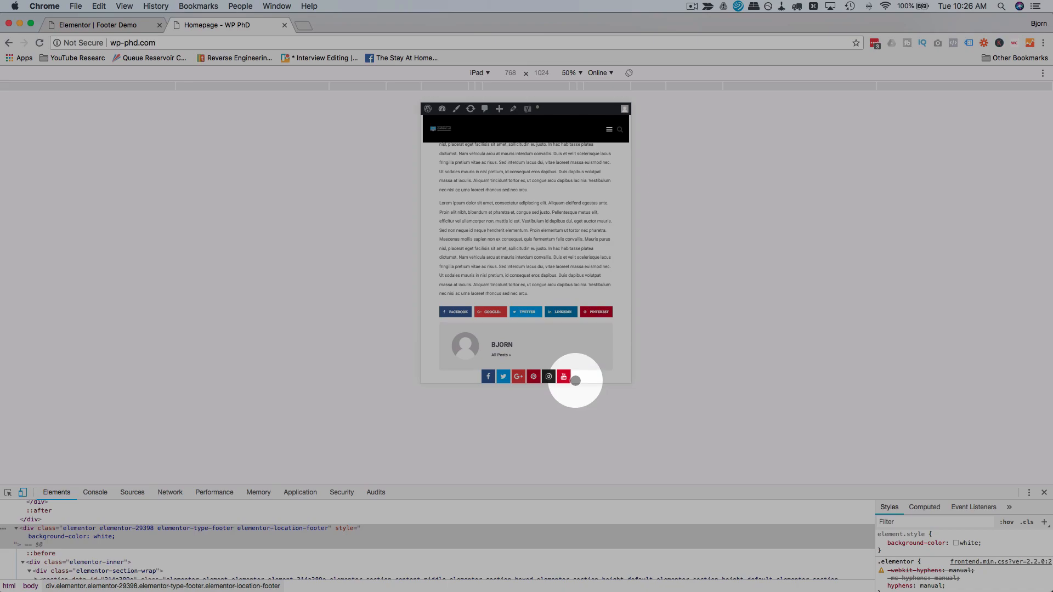